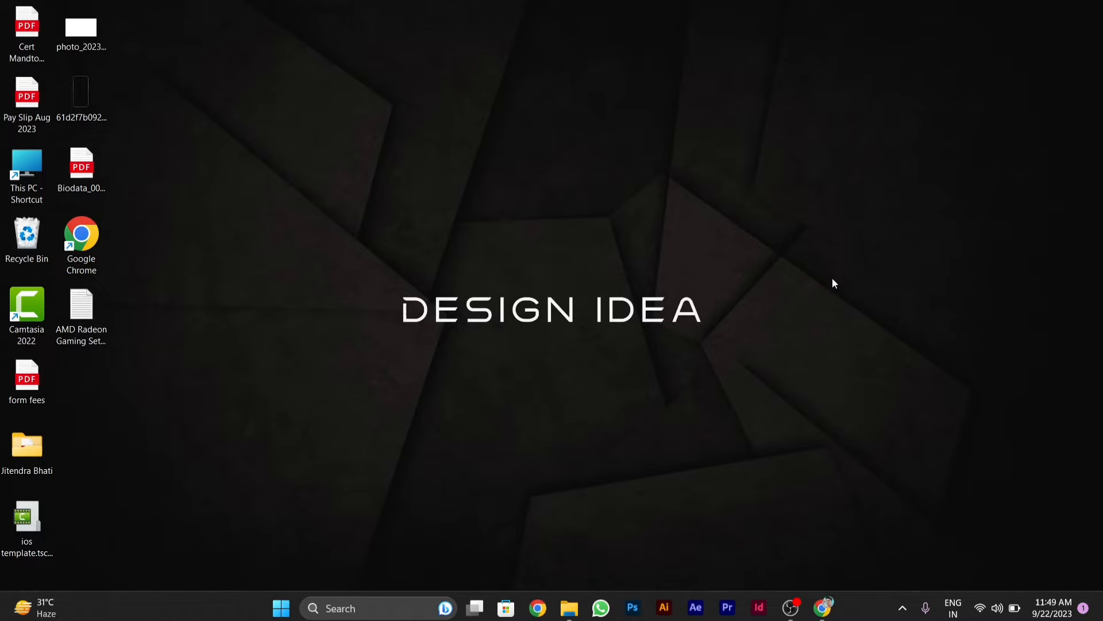
pyautogui.moveTo(776, 296)
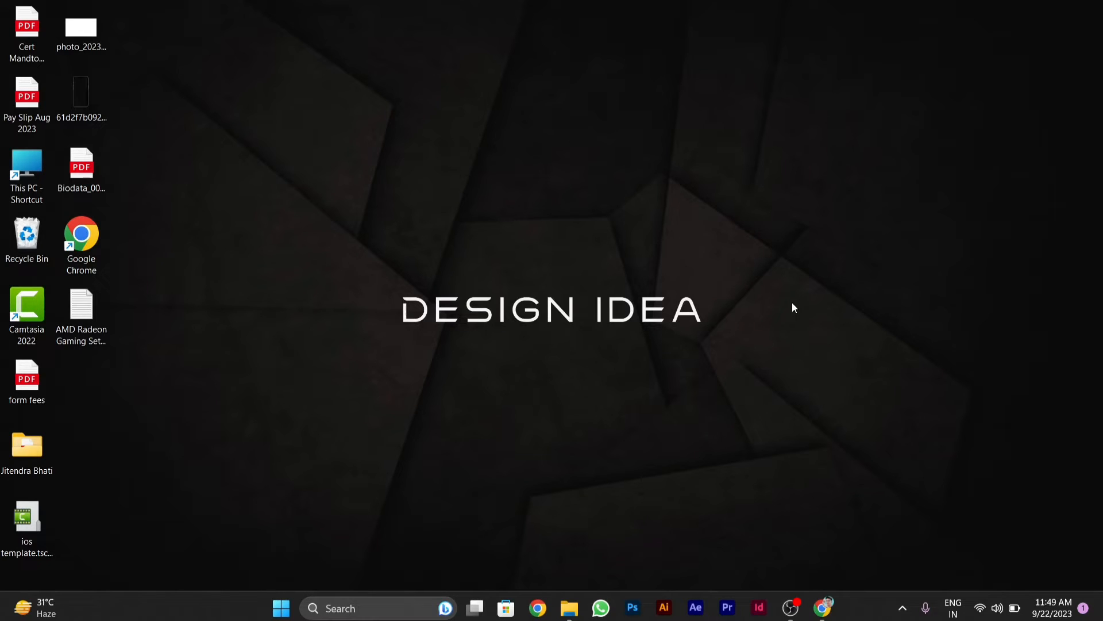
pyautogui.moveTo(805, 309)
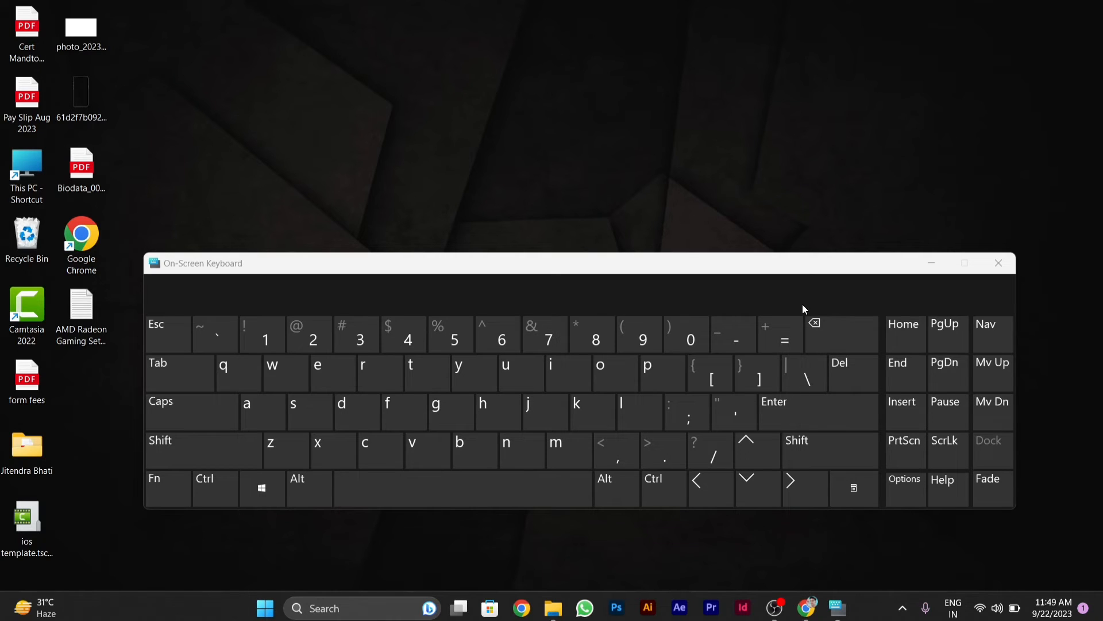
# - Latch the Windows key on the On-Screen Keyboard to begin Win+Ctrl+Shift+B
pyautogui.click(262, 488)
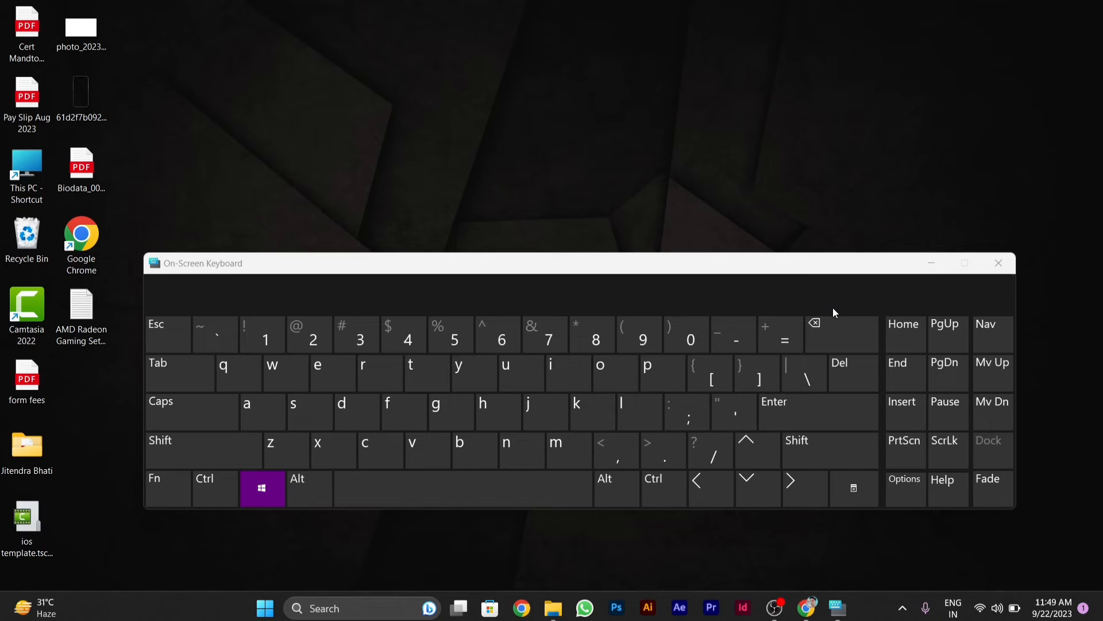